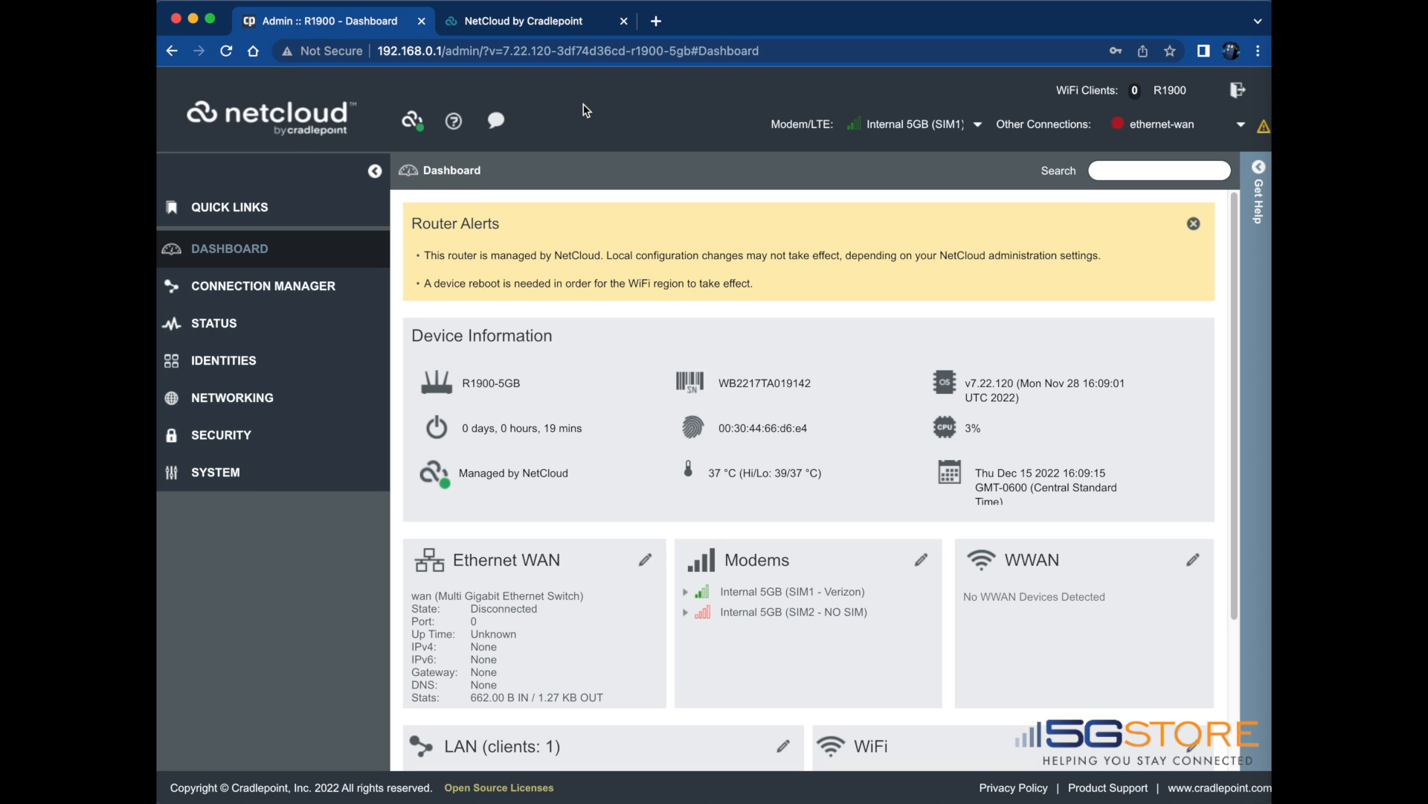
mouse_move(449, 71)
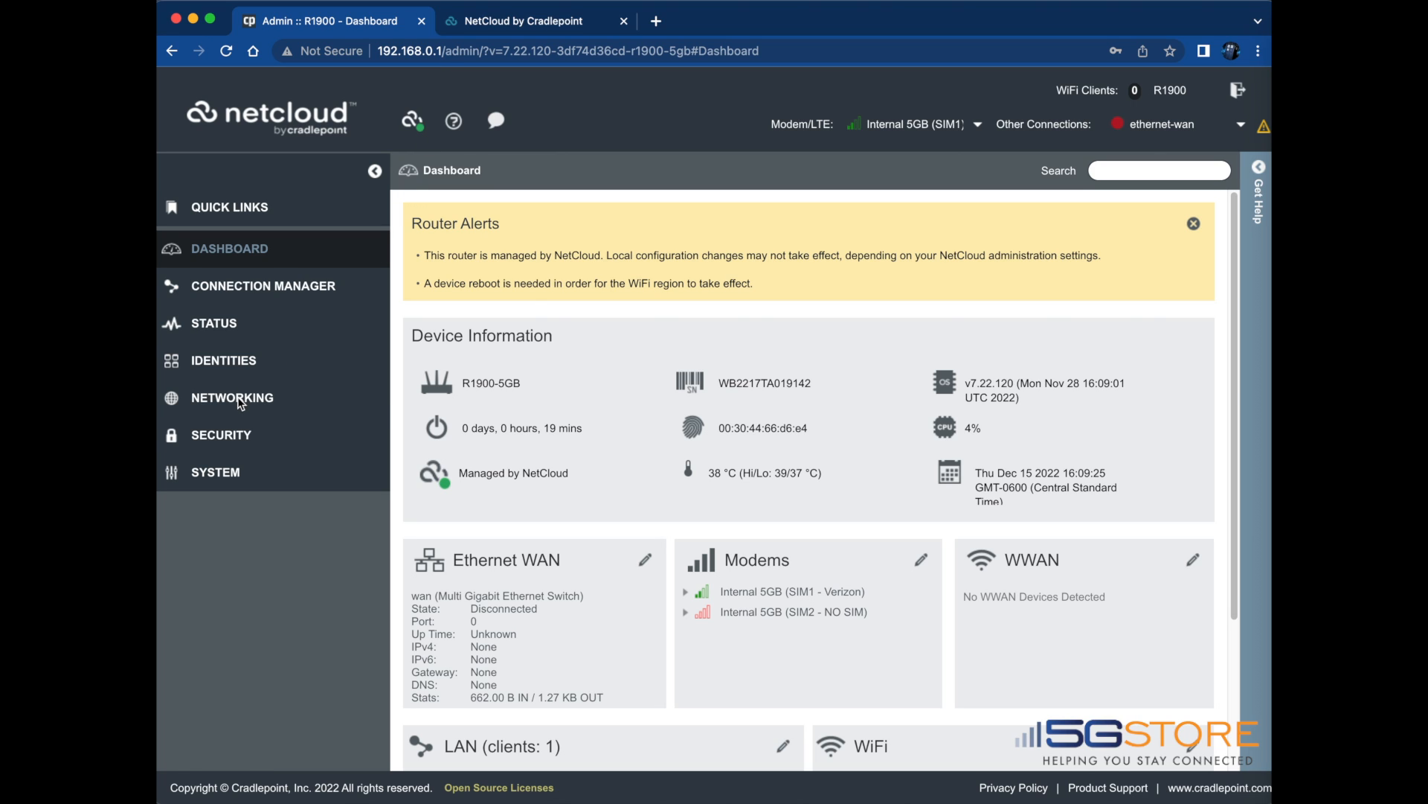
- Change the wan VLAN (VID 1) from WAN to LAN mode and save, confirming the dialog
left_click(230, 398)
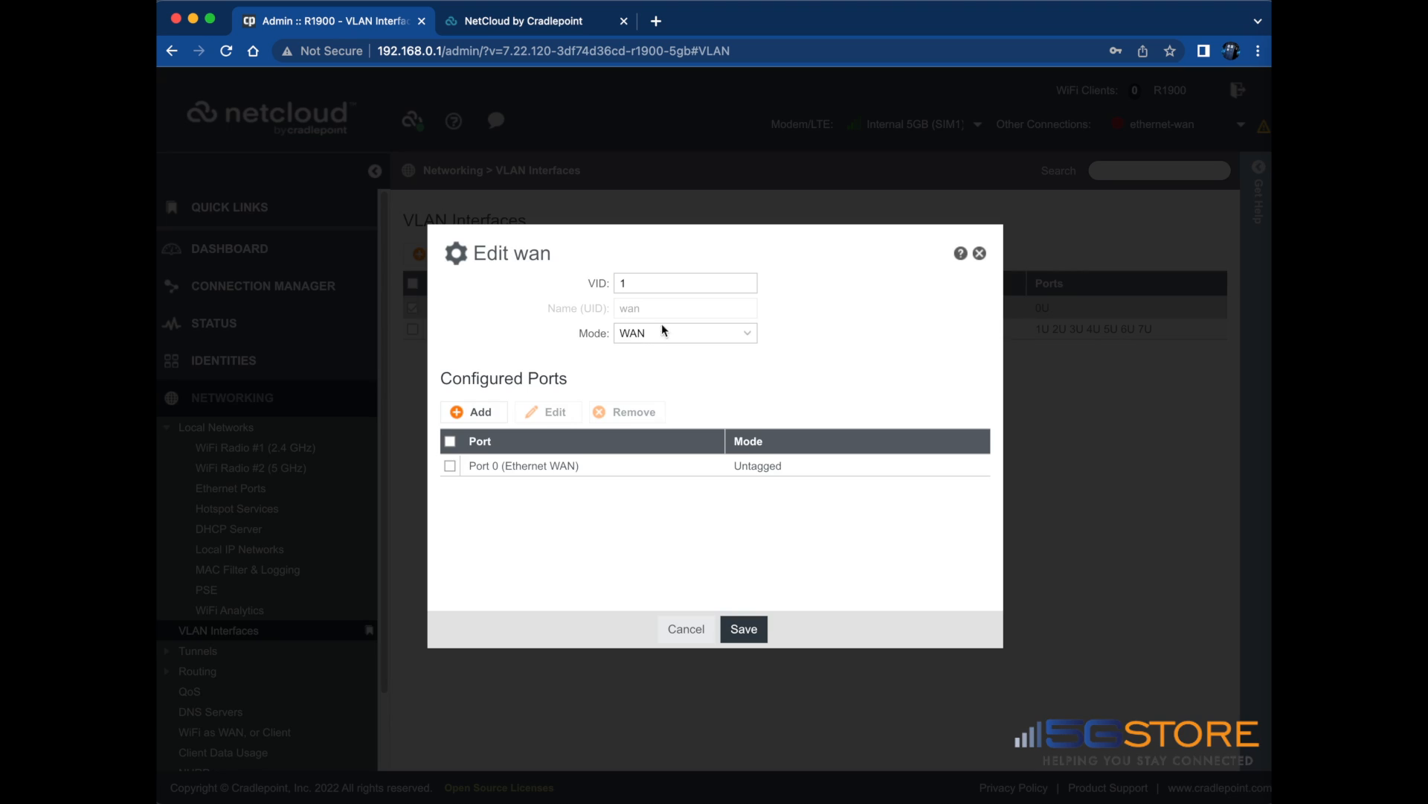
left_click(684, 333)
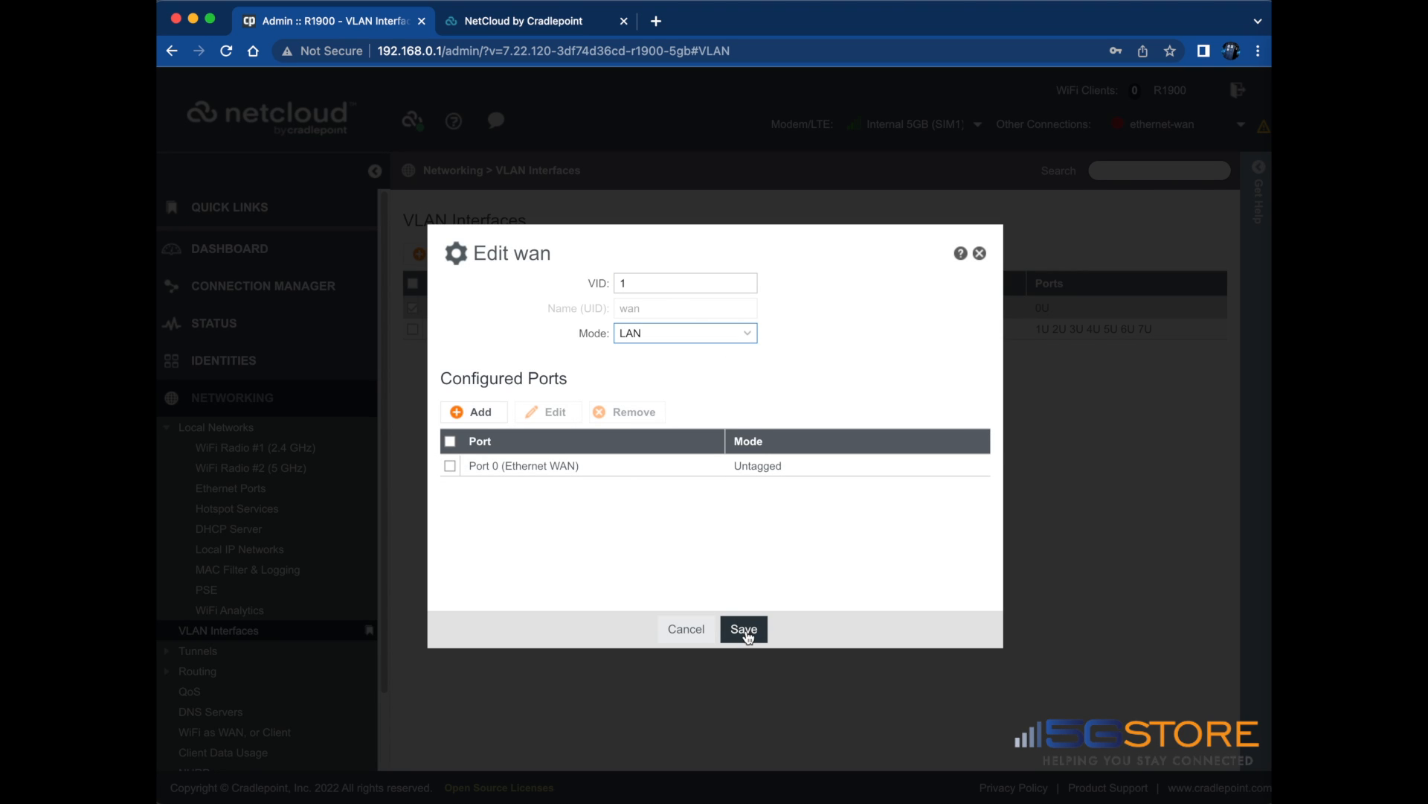
left_click(744, 628)
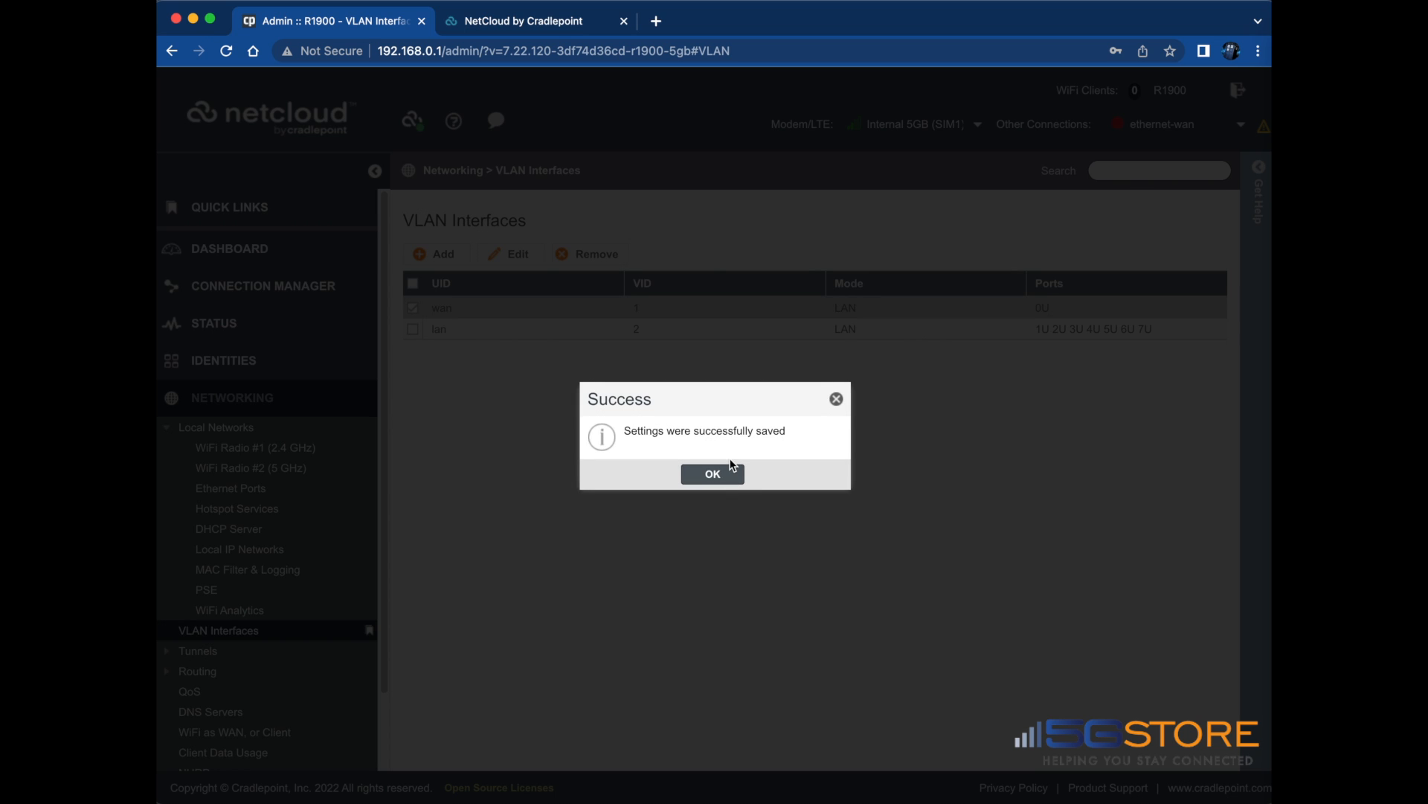
left_click(712, 474)
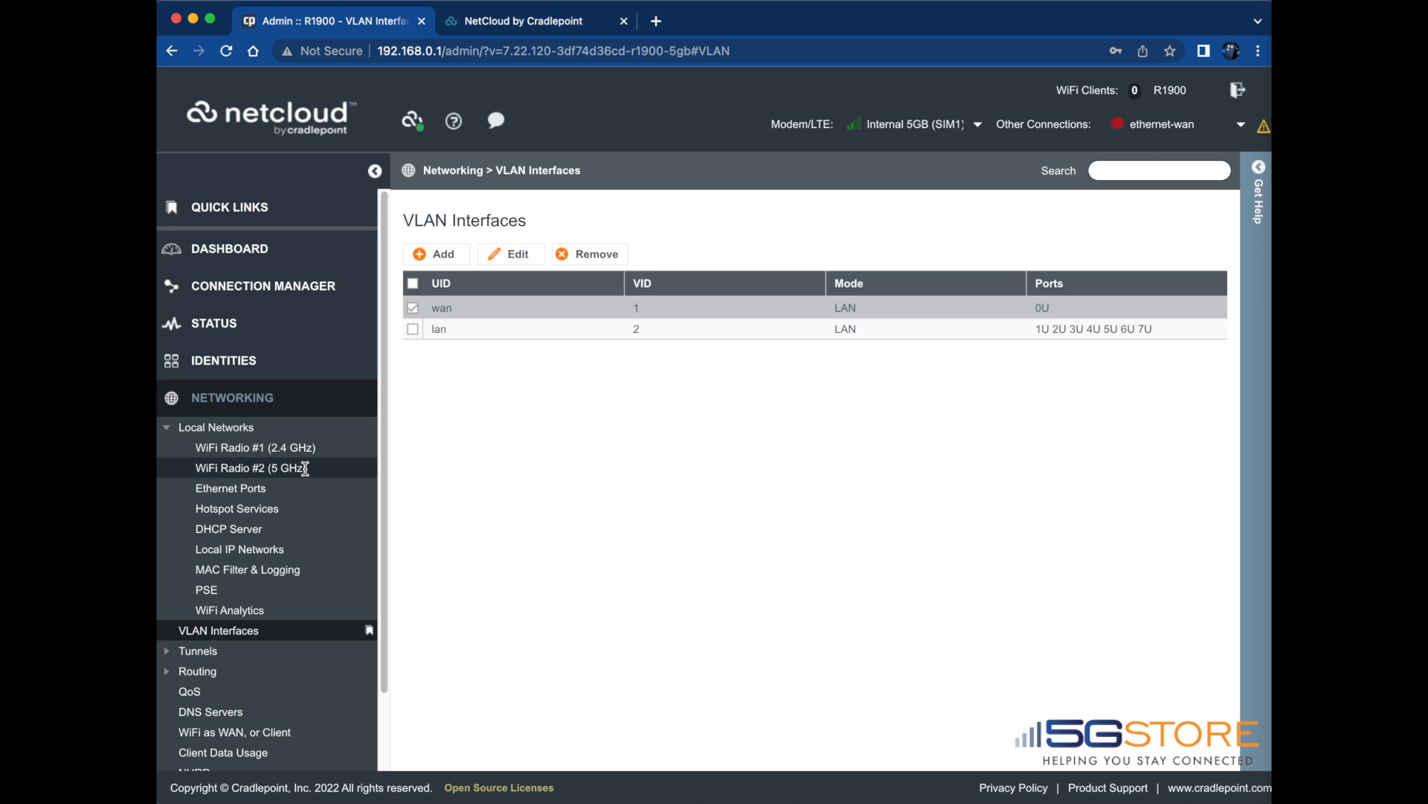
- Select Primary LAN under Local IP Networks and bring up its attached interfaces for editing
left_click(239, 549)
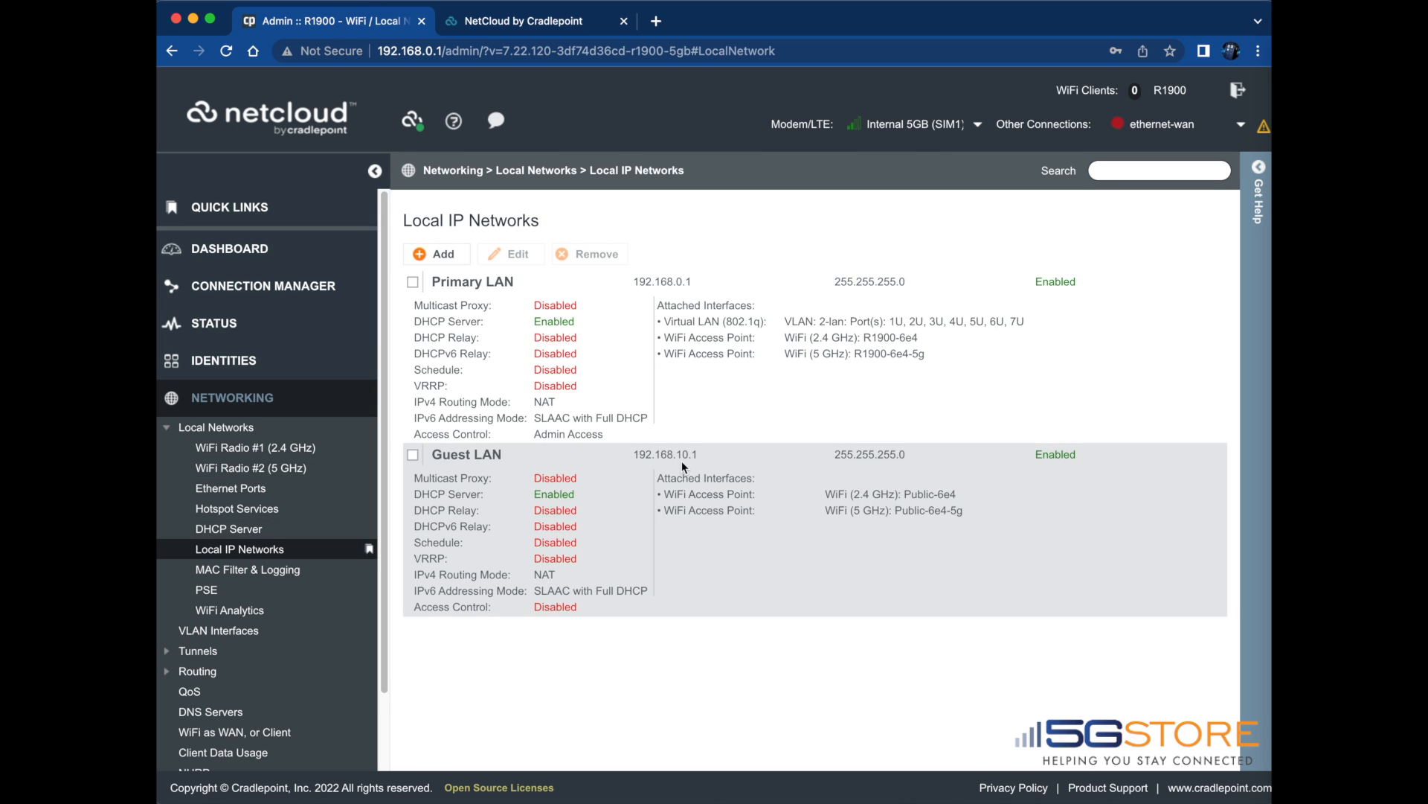
left_click(412, 281)
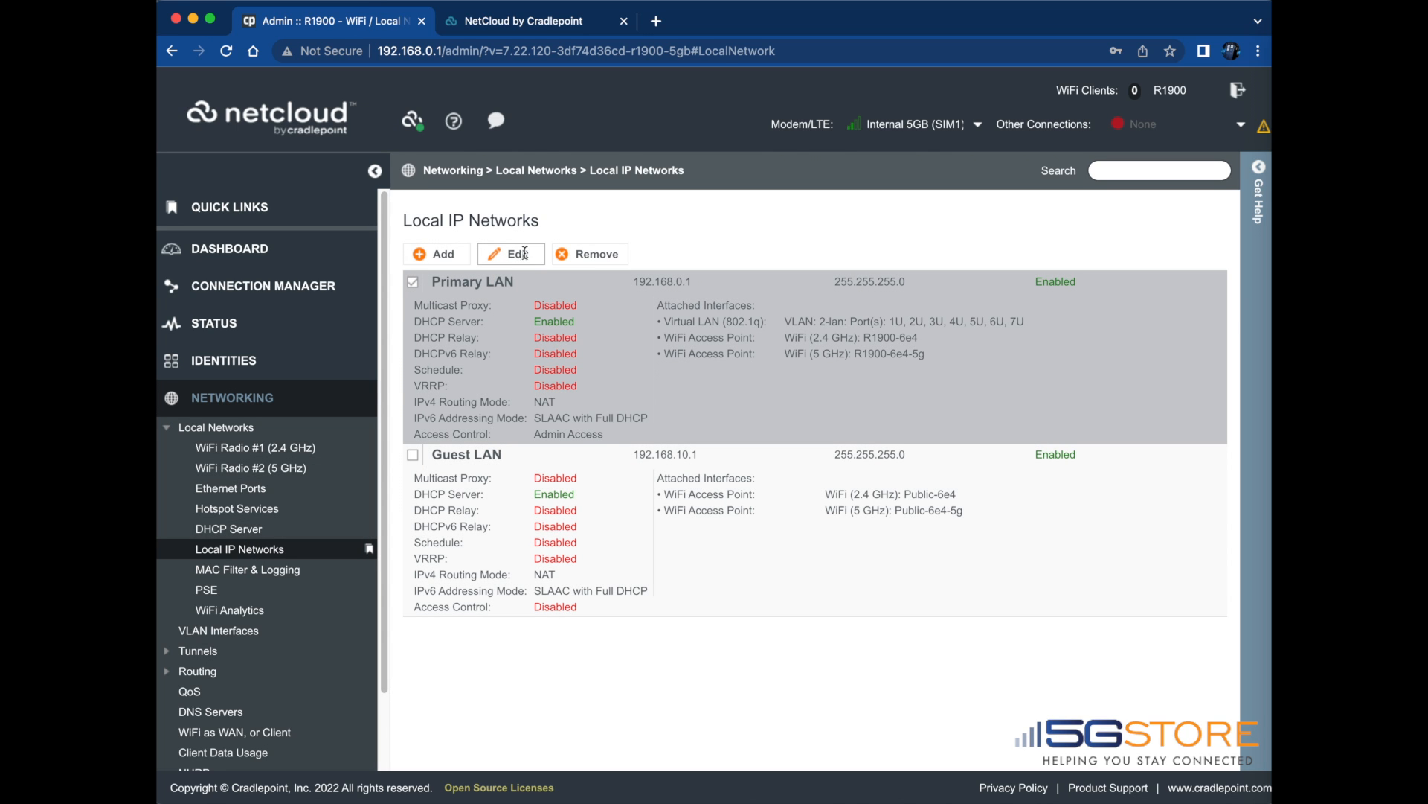
left_click(511, 253)
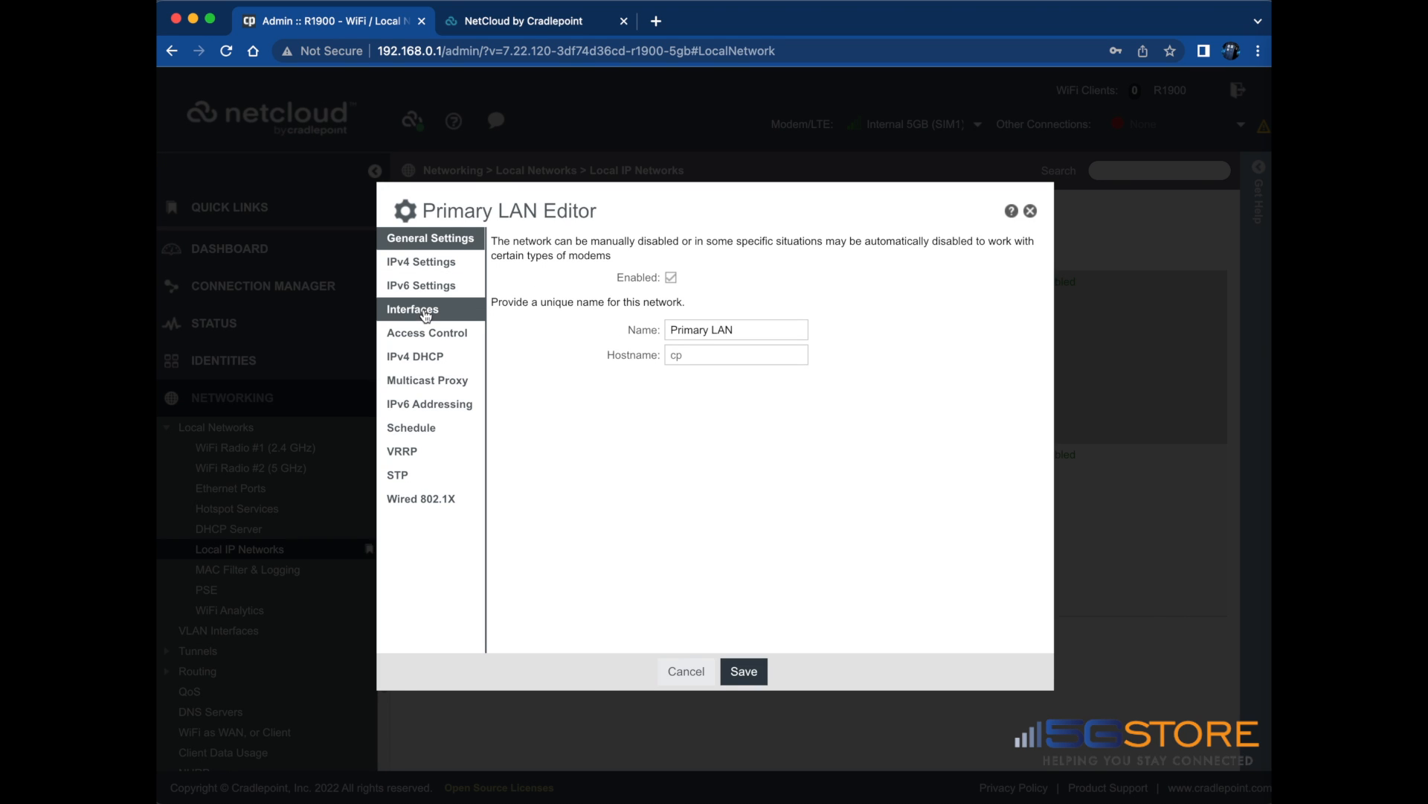
left_click(412, 310)
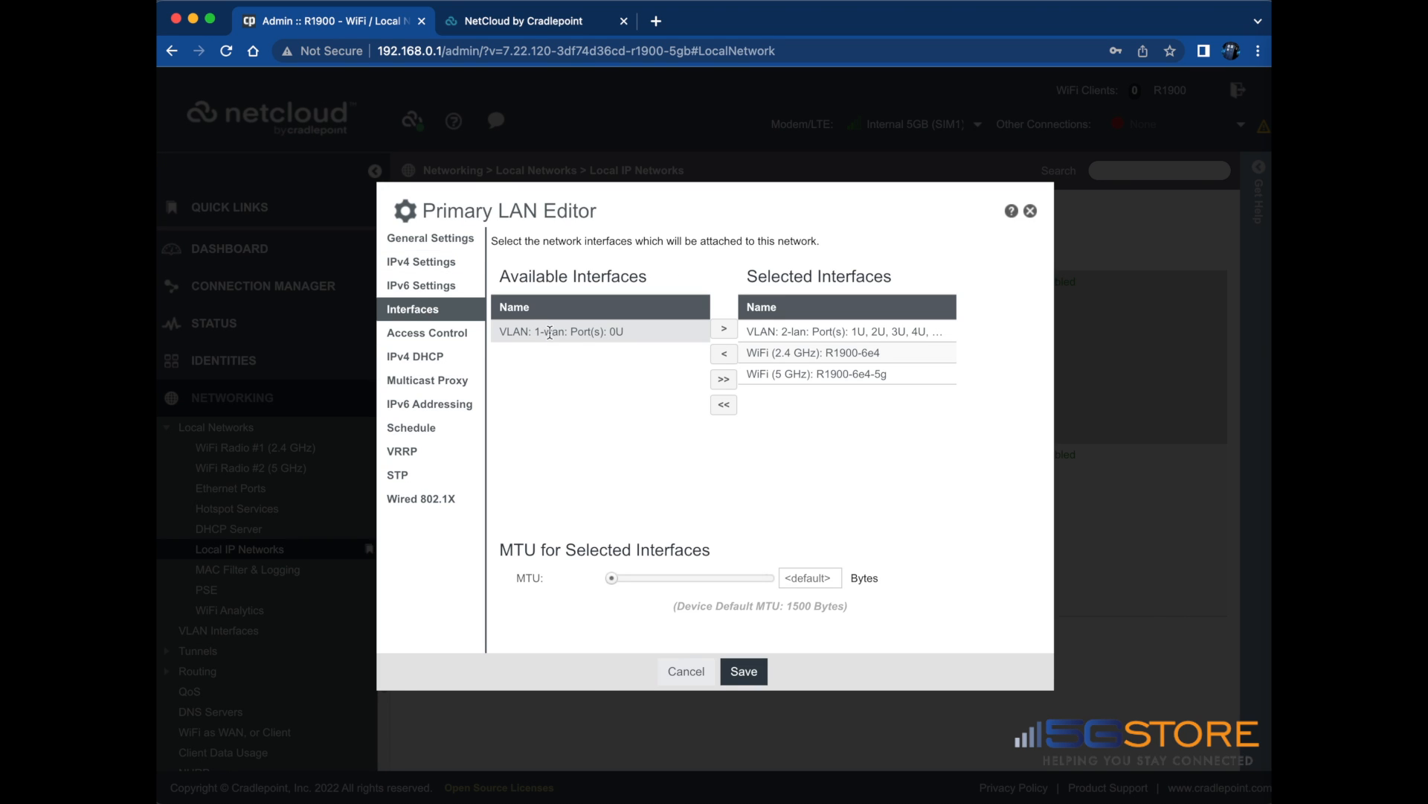
- Move VLAN 1-wan (port 0U) into Primary LAN's selected interfaces and save the change
left_click(723, 329)
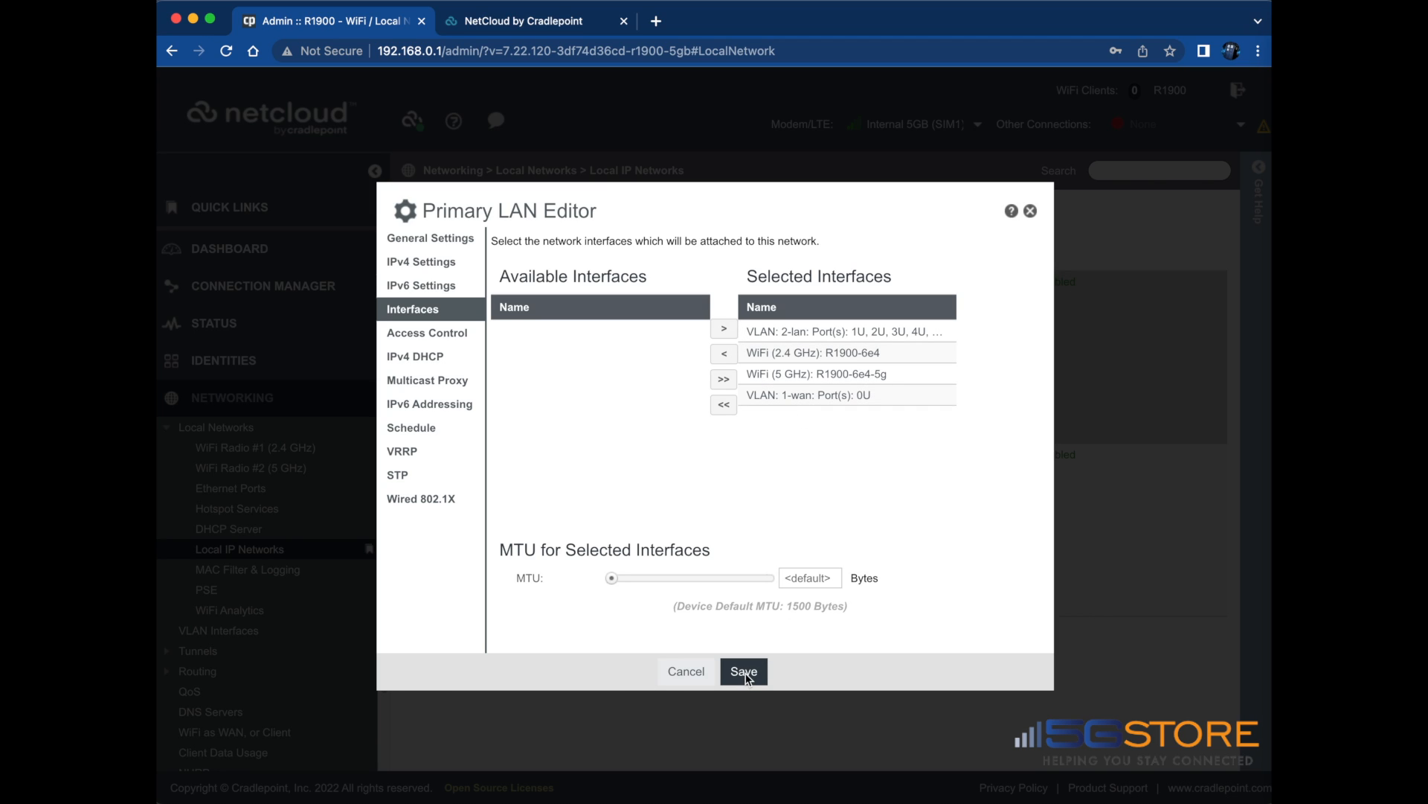
left_click(744, 671)
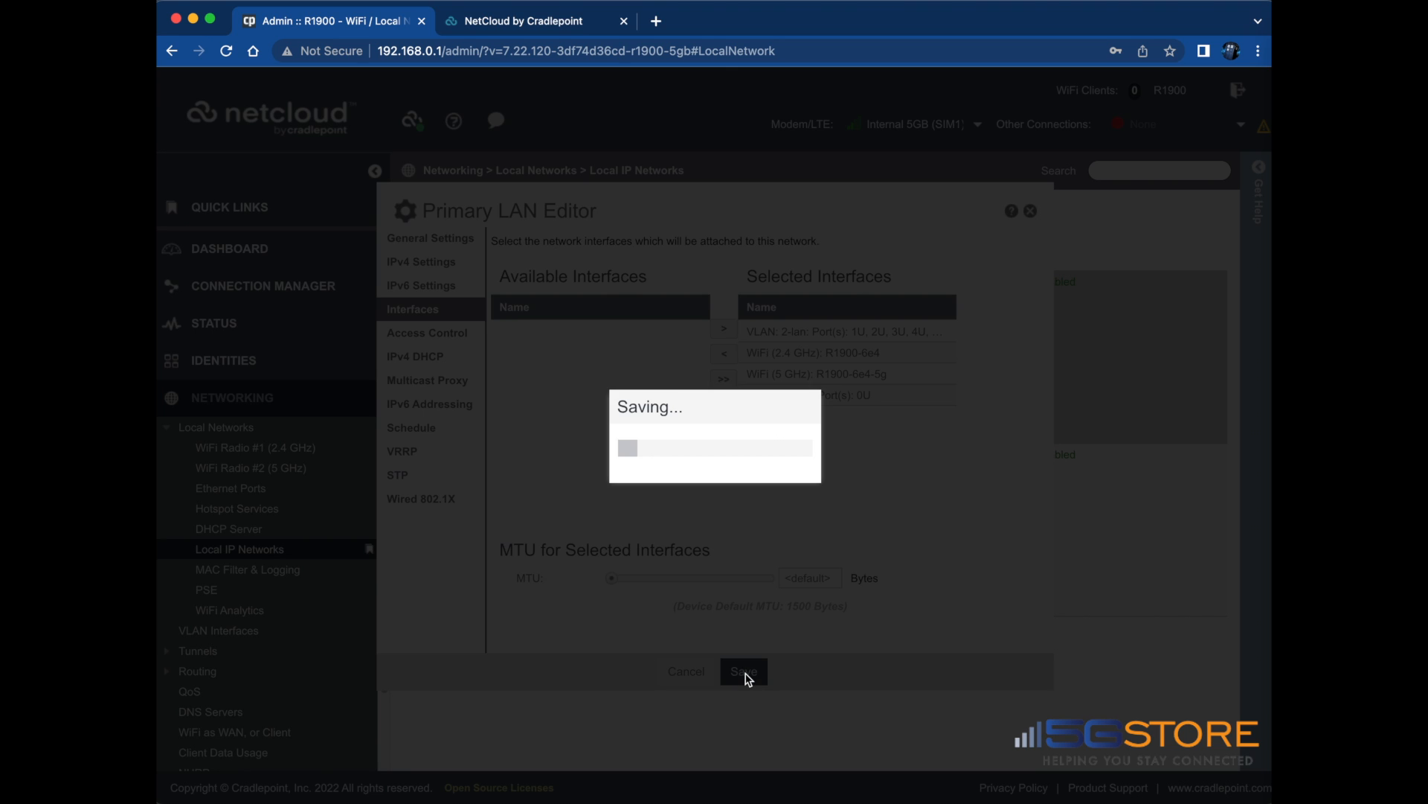
left_click(743, 671)
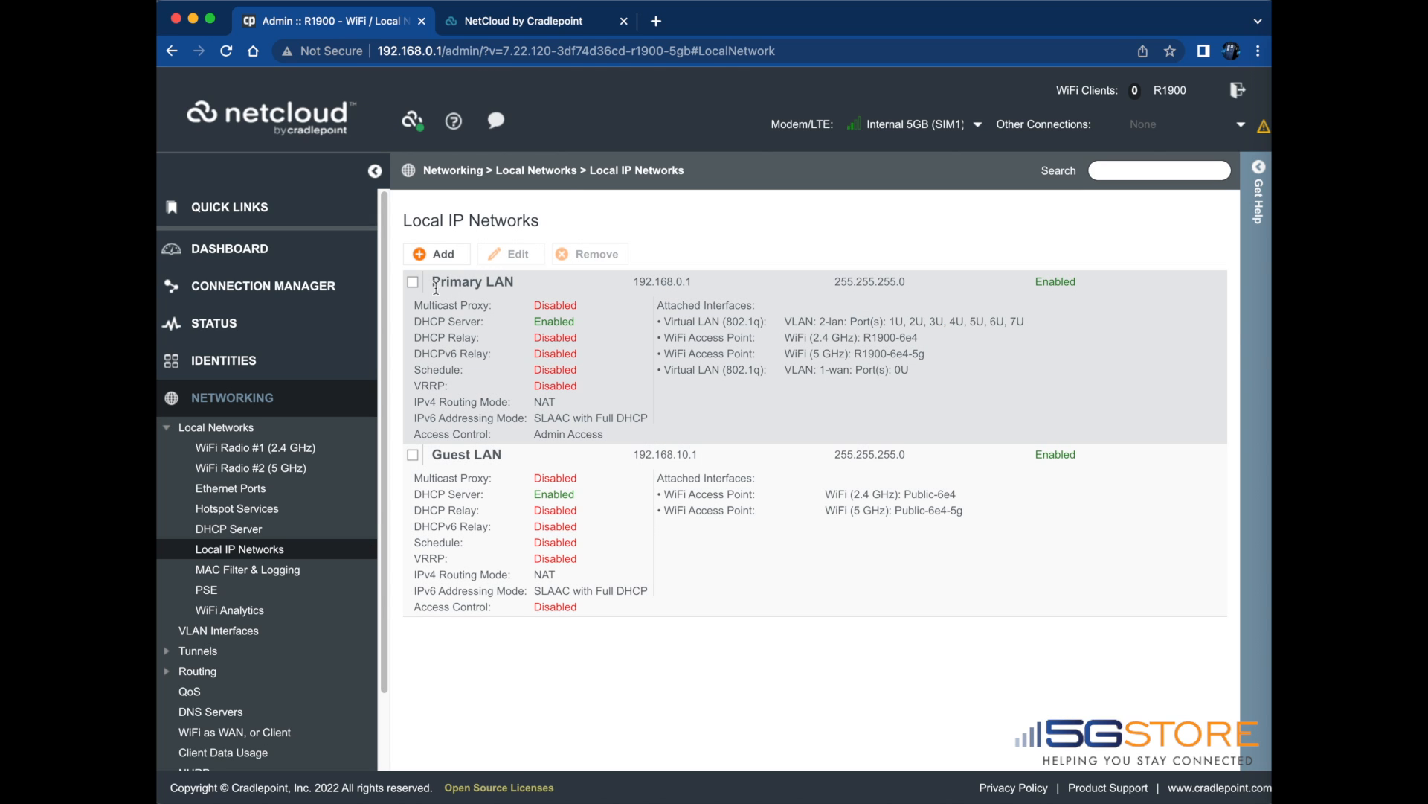
mouse_move(794, 384)
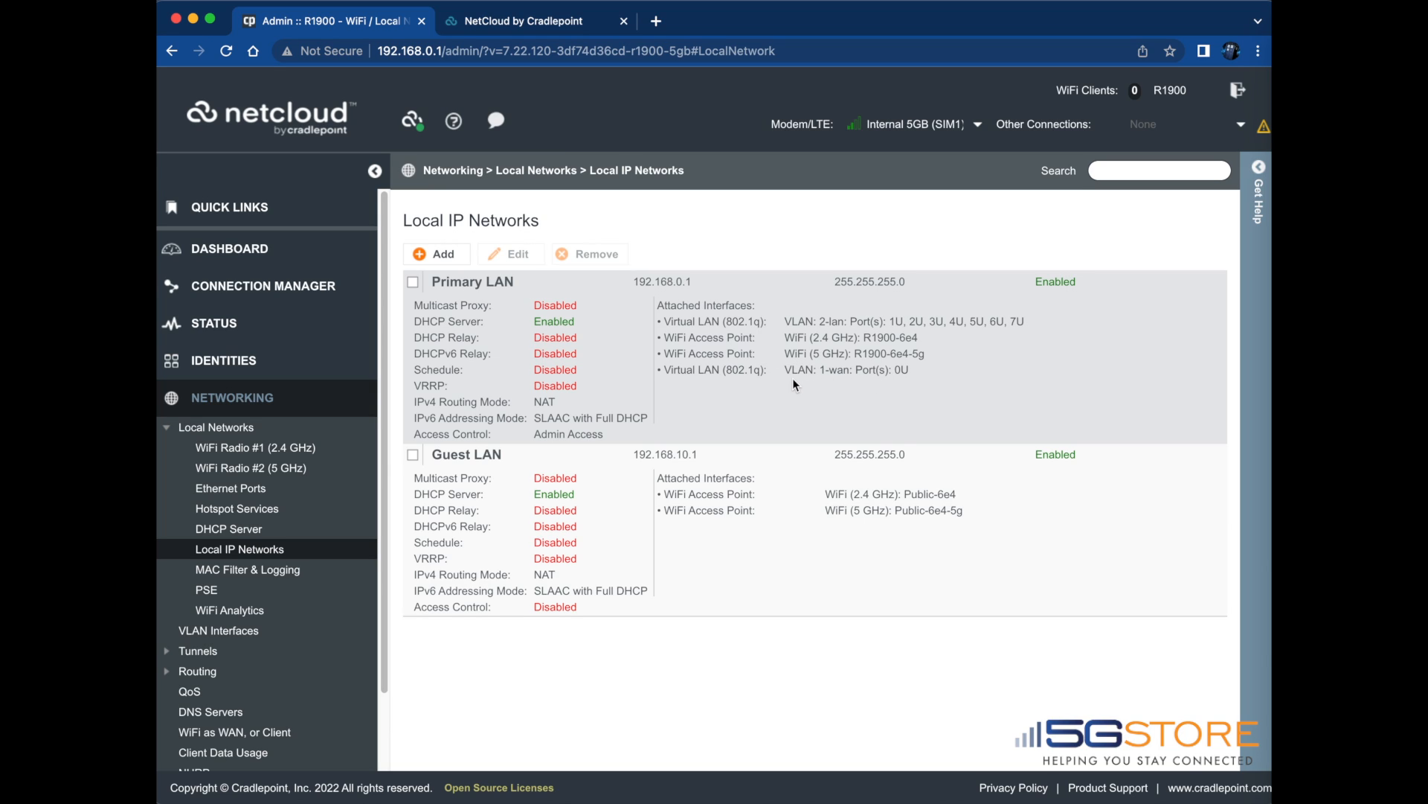
- Review Connection Manager's WAN device profiles list (Ethernet-wan, modems, WiFi as WAN)
left_click(262, 285)
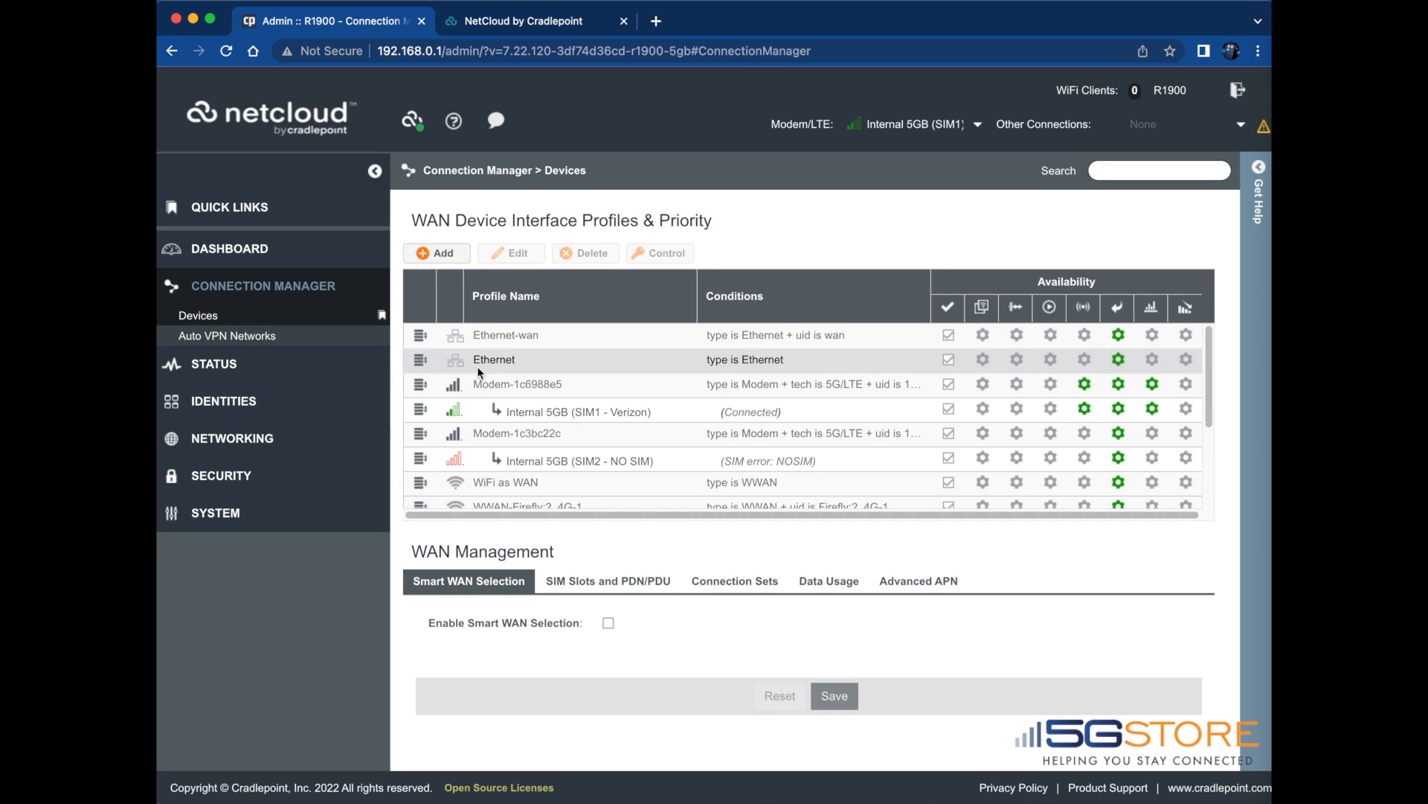
scroll("down", 3)
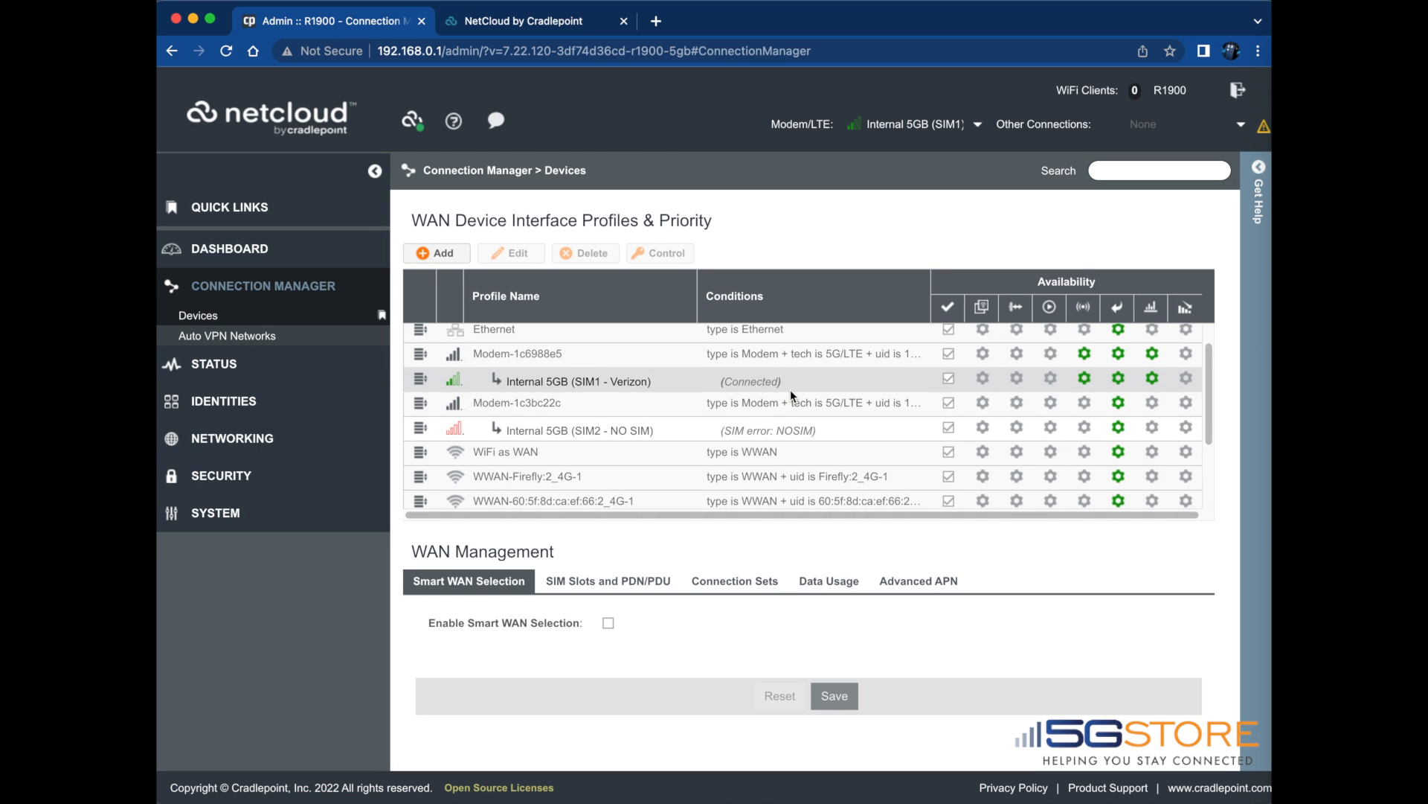